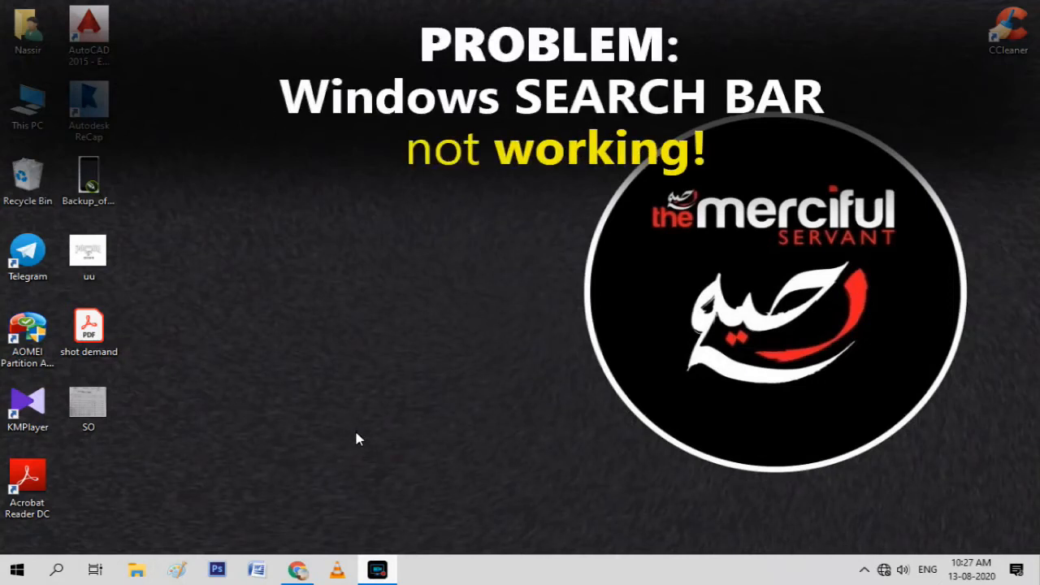
mouse_move(157, 504)
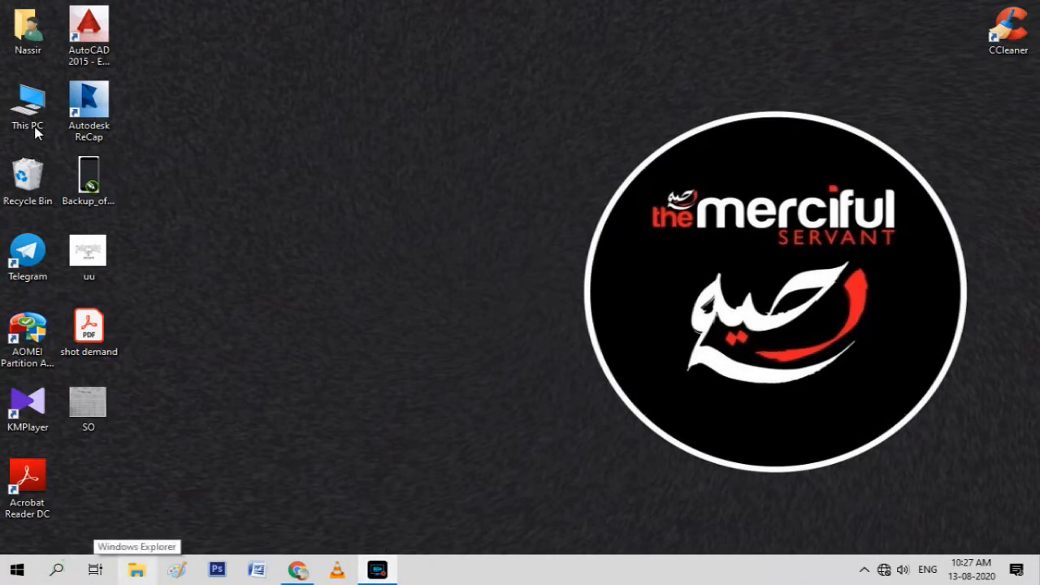
Briefly open and close This PC, then enter 'Everything software for pc' in Chrome's address bar
click(137, 568)
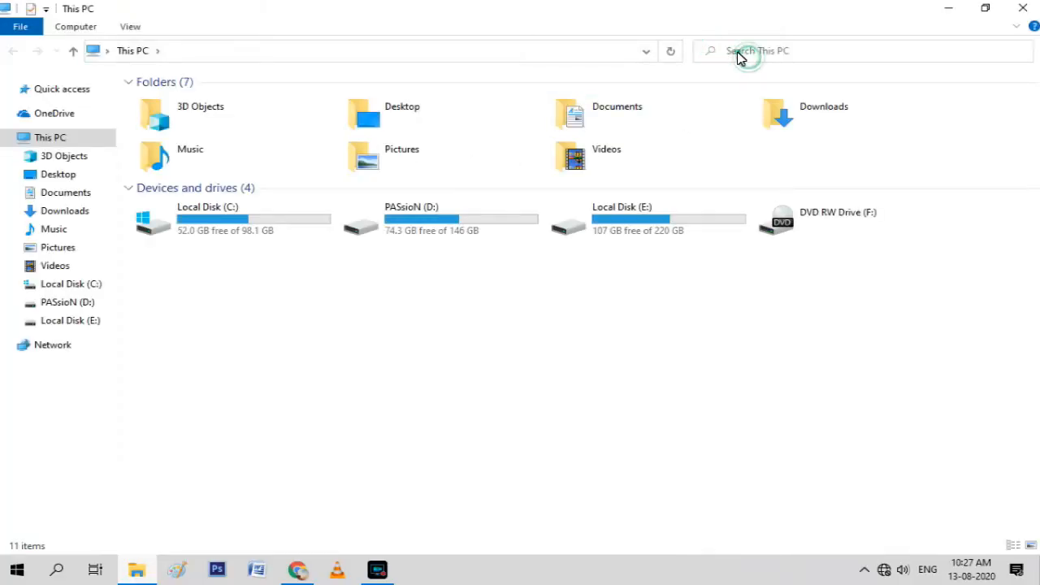
mouse_move(670, 51)
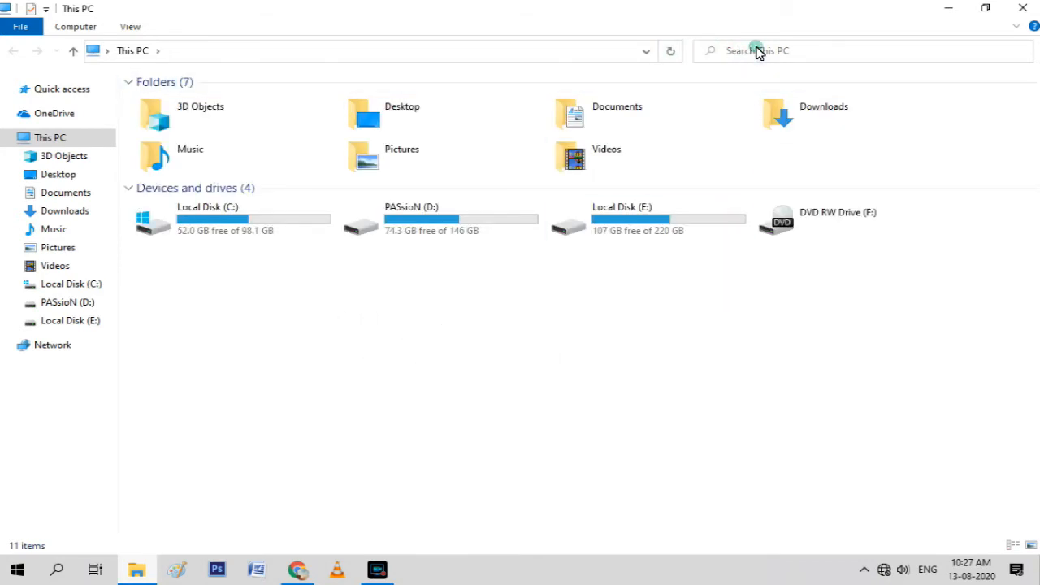
mouse_move(535, 410)
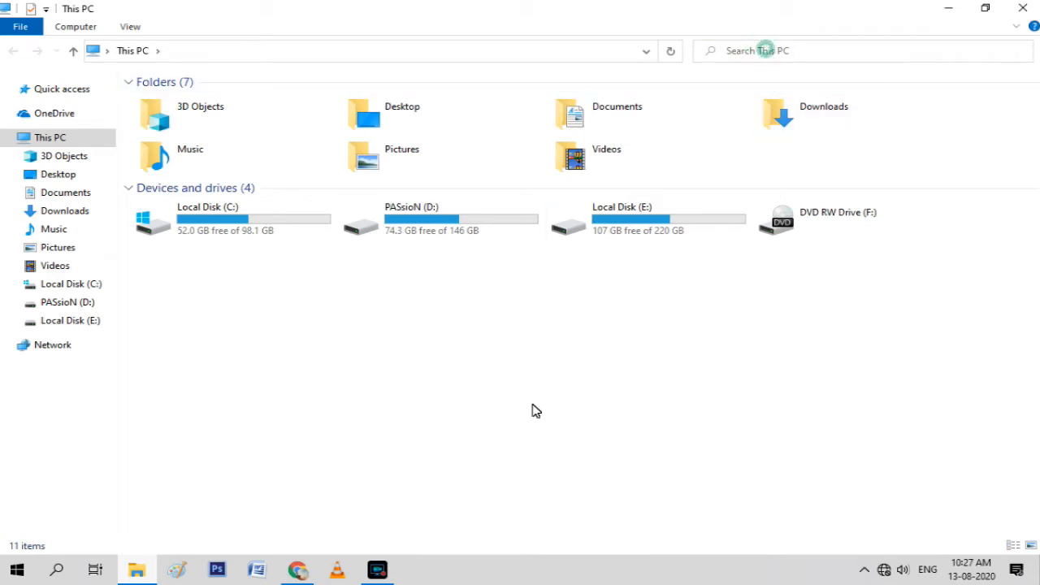
mouse_move(417, 413)
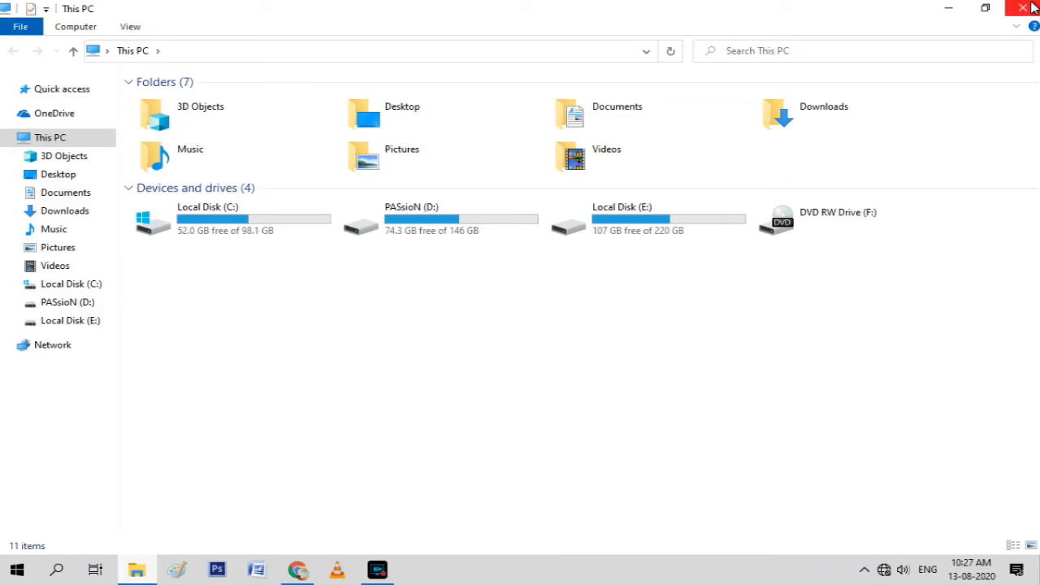
click(1023, 8)
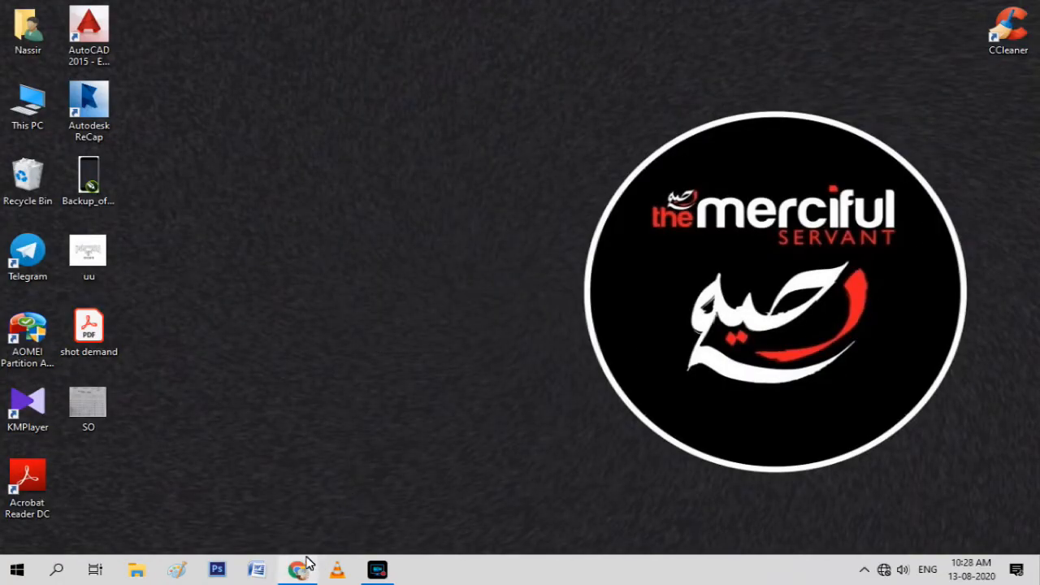
click(298, 568)
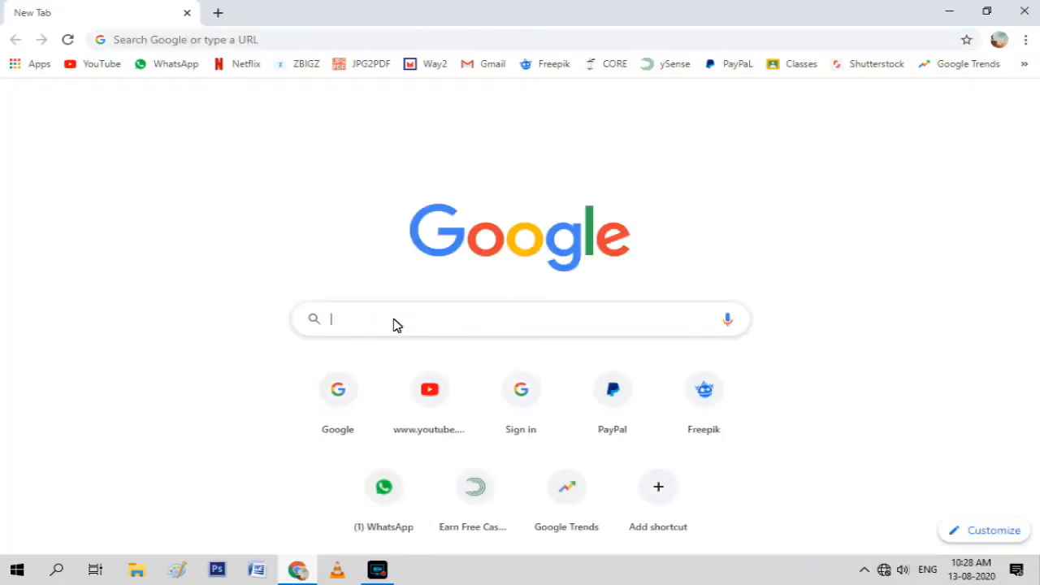
text(eve)
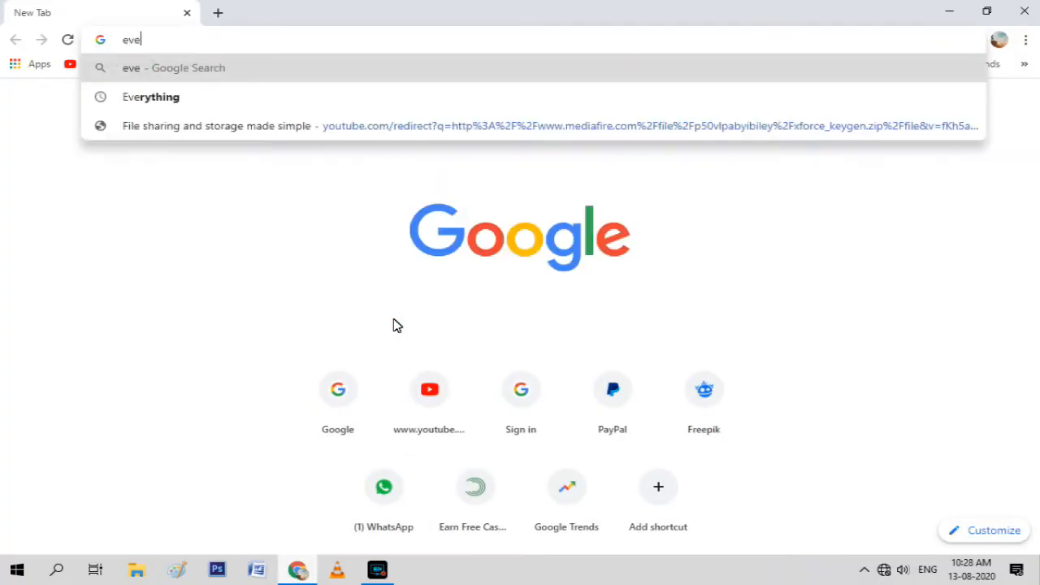
text(r)
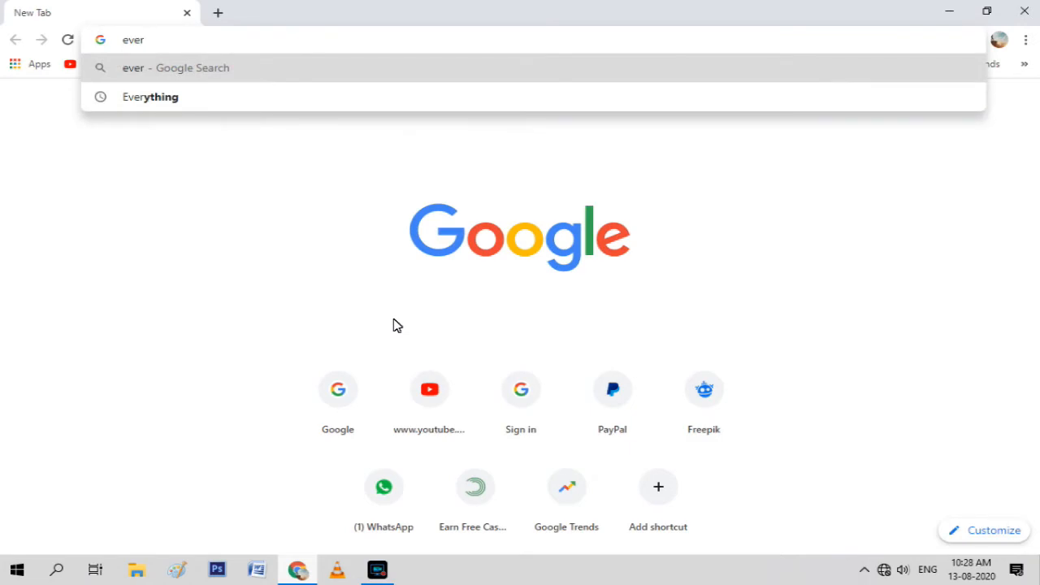
click(150, 96)
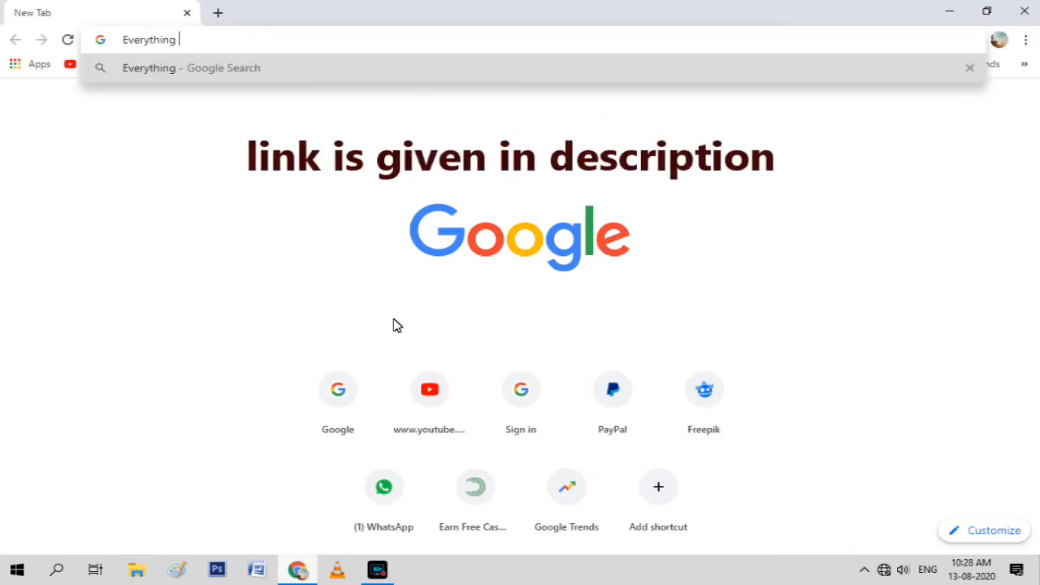
text(software for pc)
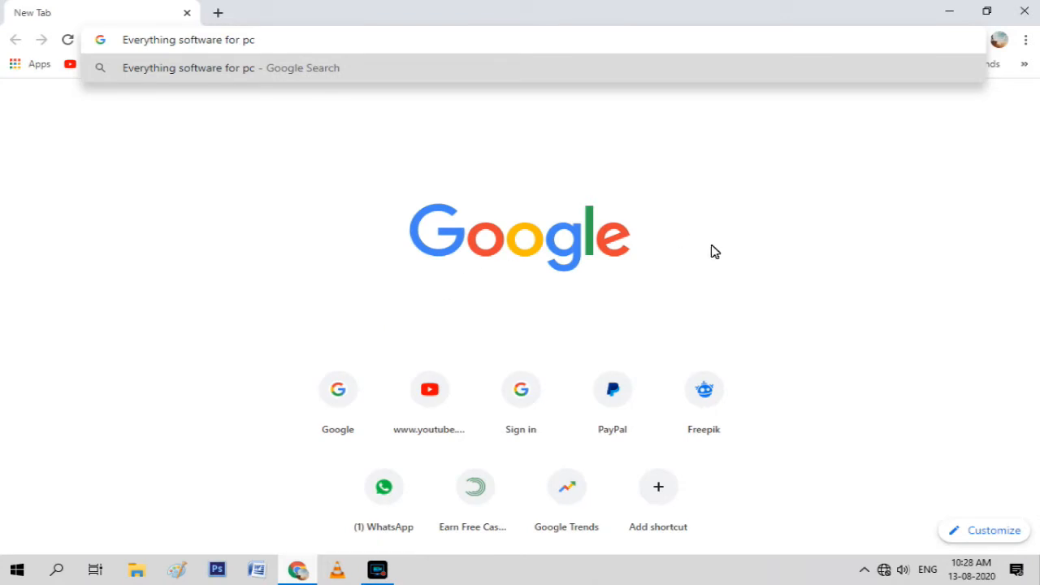
mouse_move(208, 445)
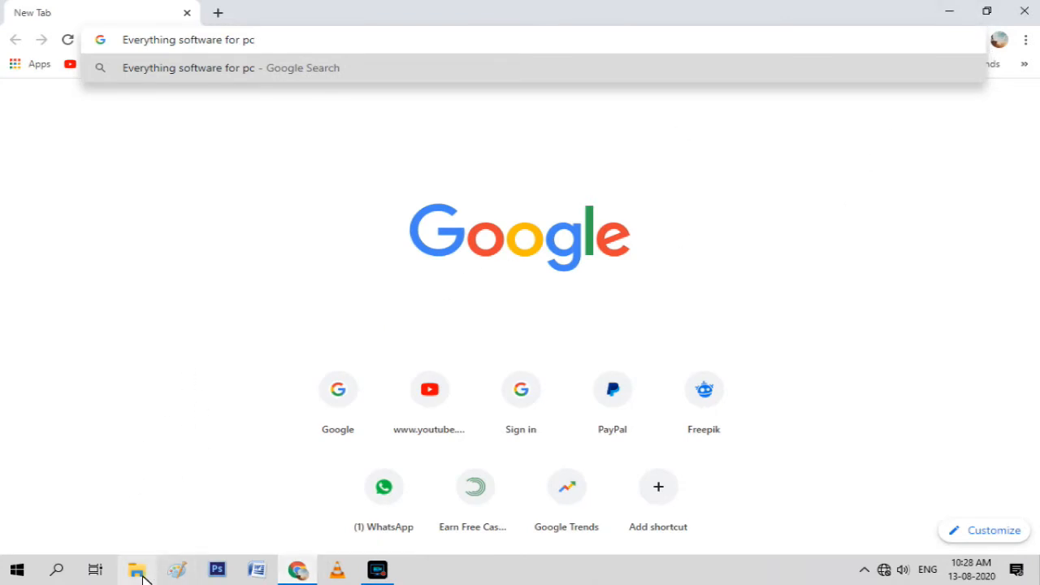
Browse to D:\Software in File Explorer and select Everything-1.4.1.988.x64-Setup
click(137, 569)
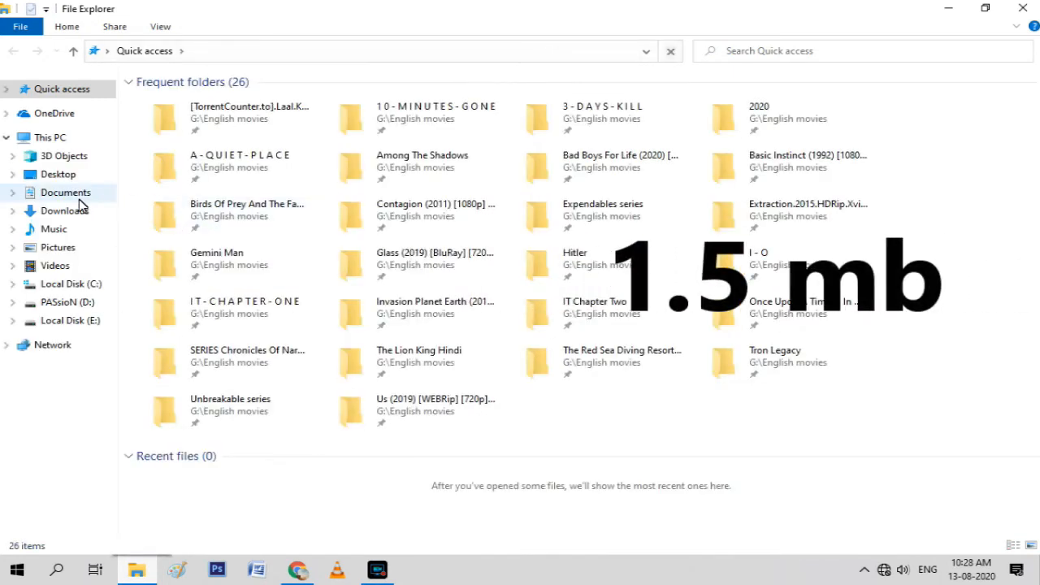
click(67, 301)
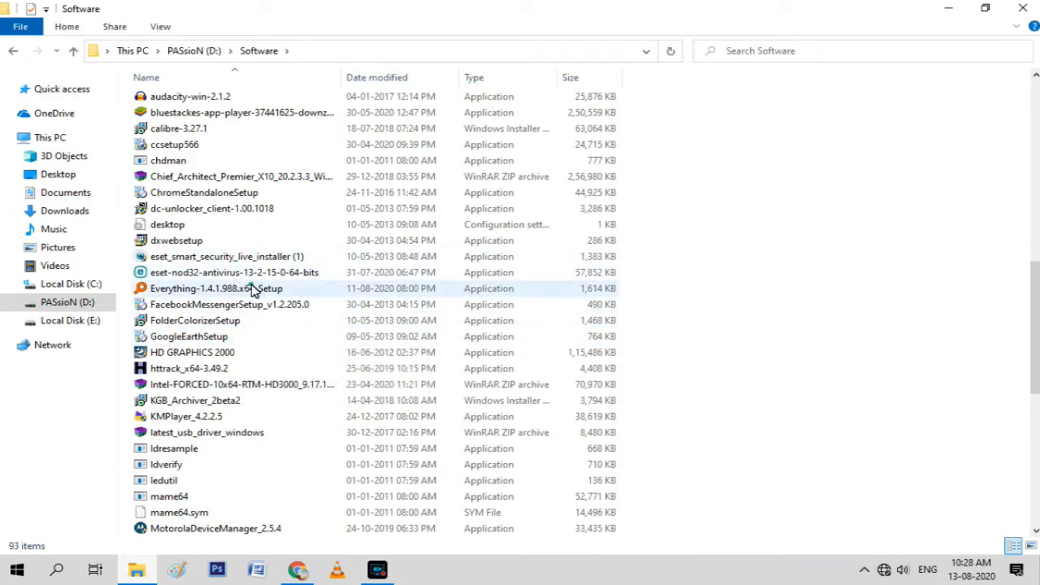
click(217, 288)
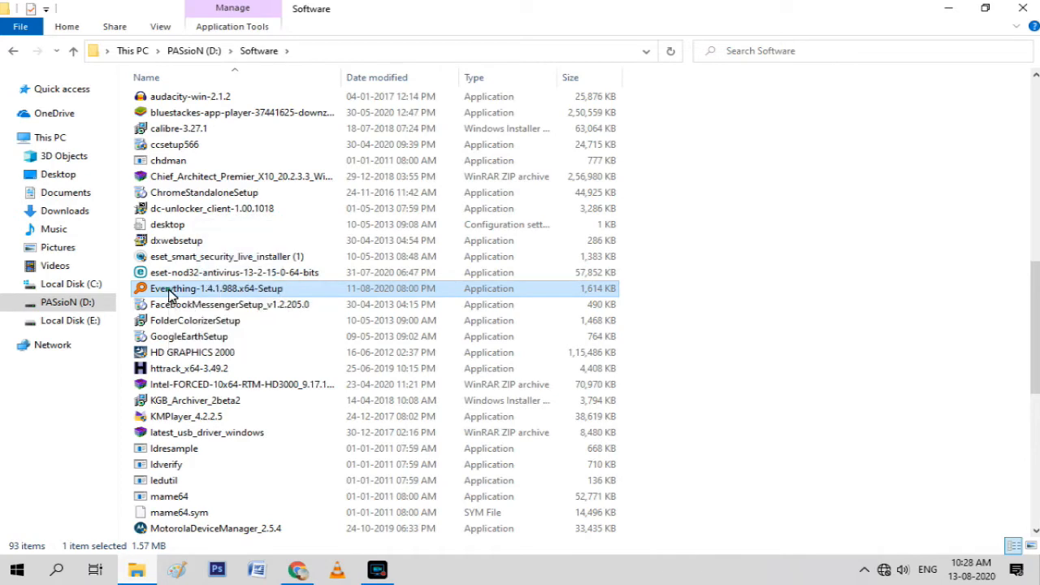
Install Everything in English to the default folder, storing settings there, with a desktop shortcut
double_click(216, 288)
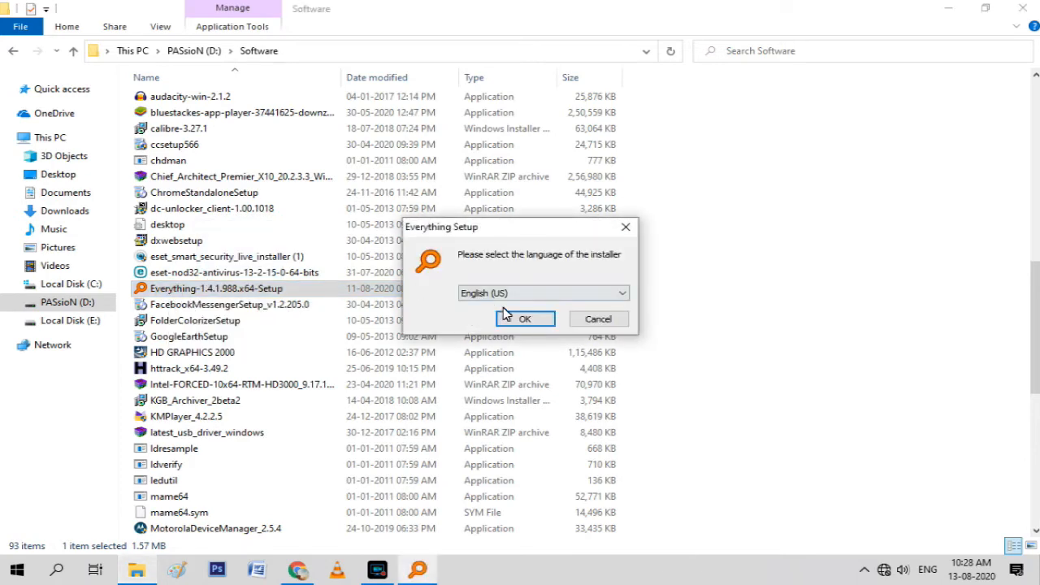
click(524, 319)
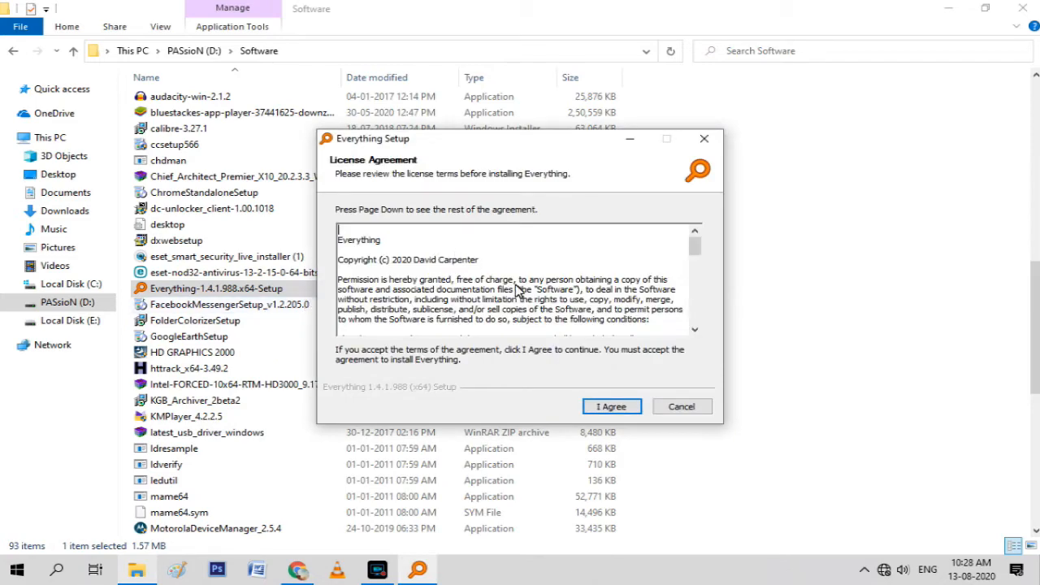
click(611, 407)
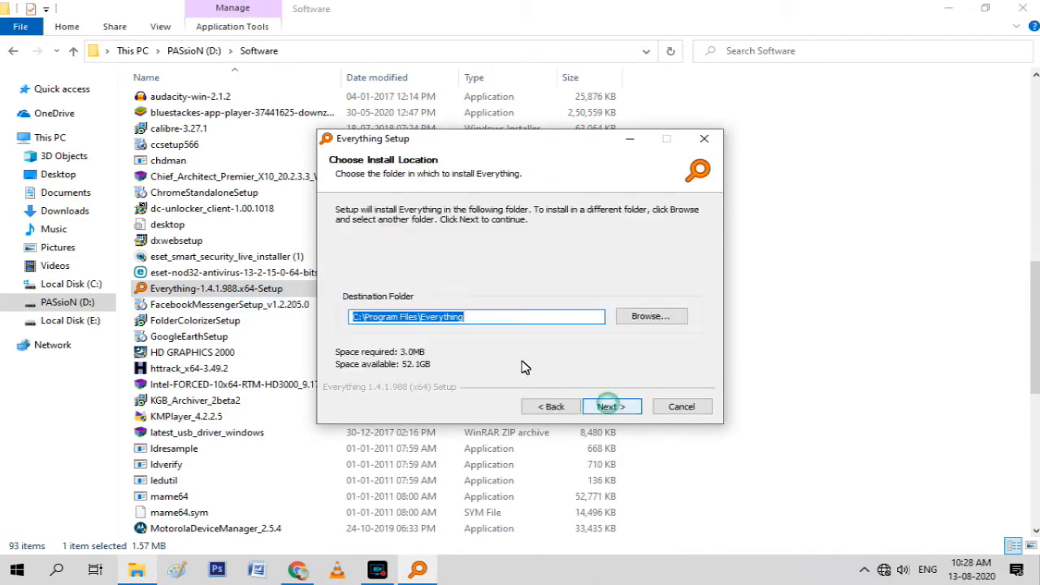
click(607, 406)
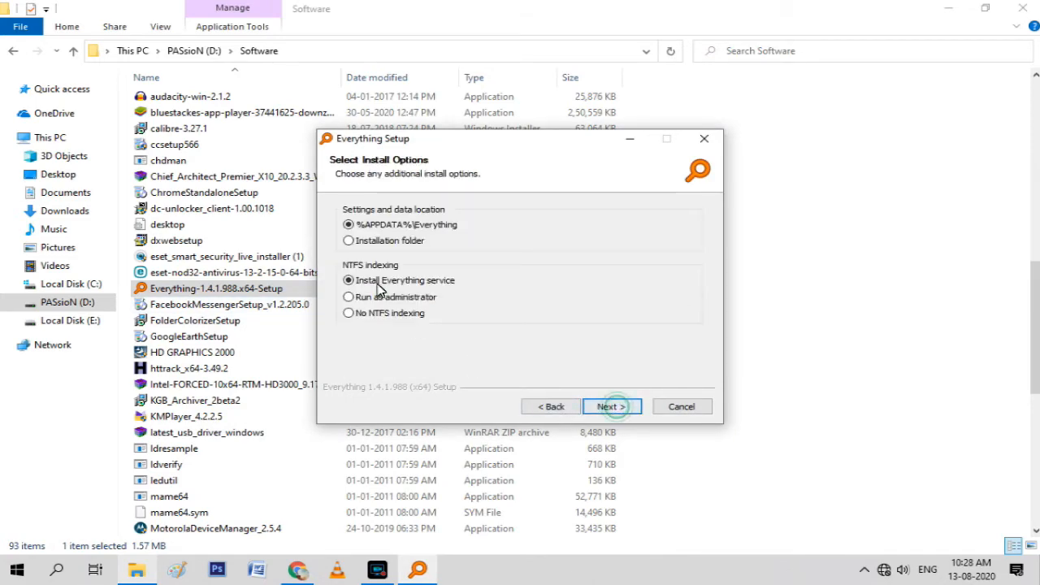
click(348, 240)
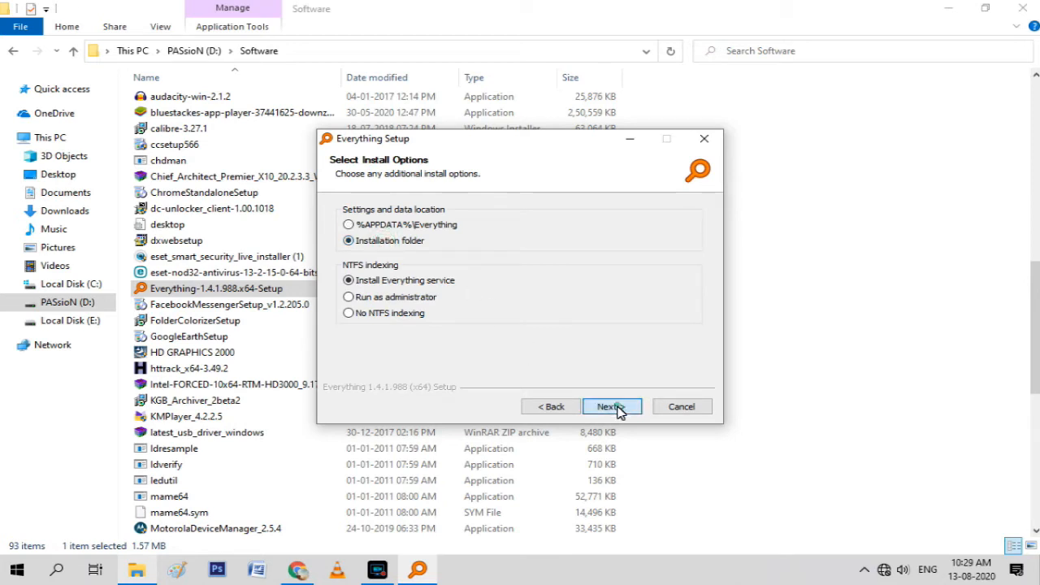
click(608, 406)
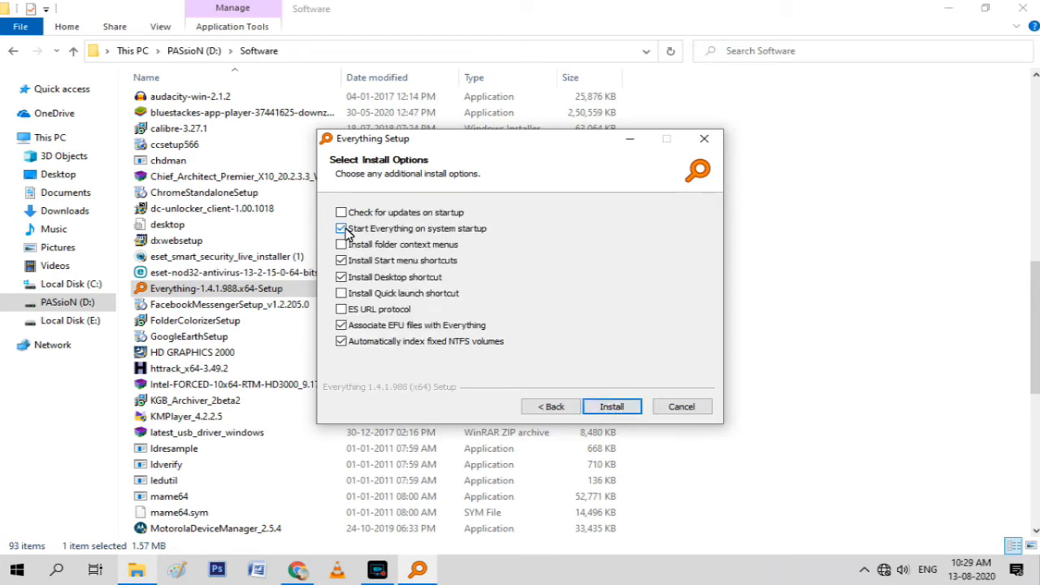
click(340, 229)
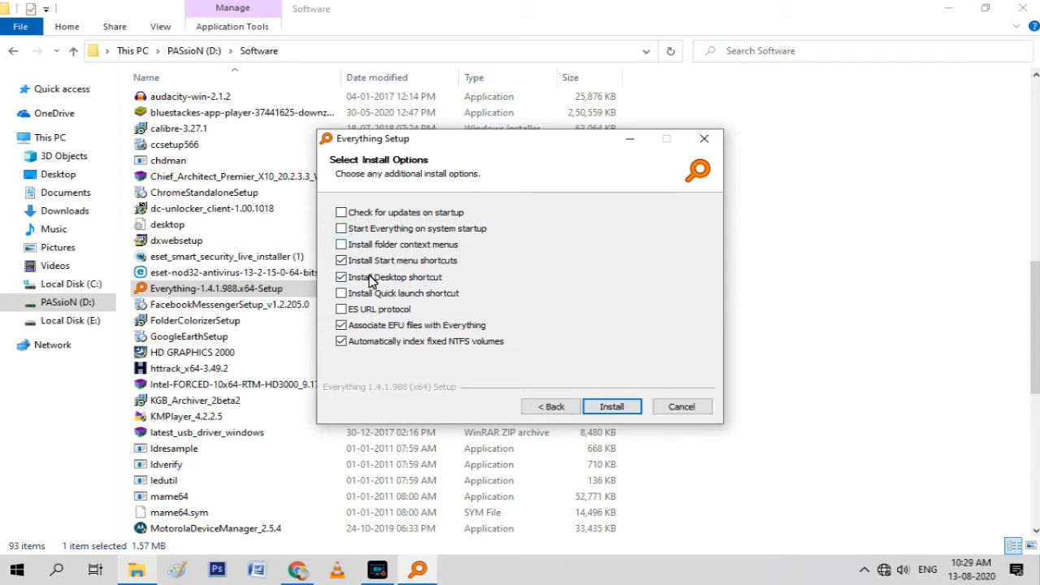
mouse_move(642, 421)
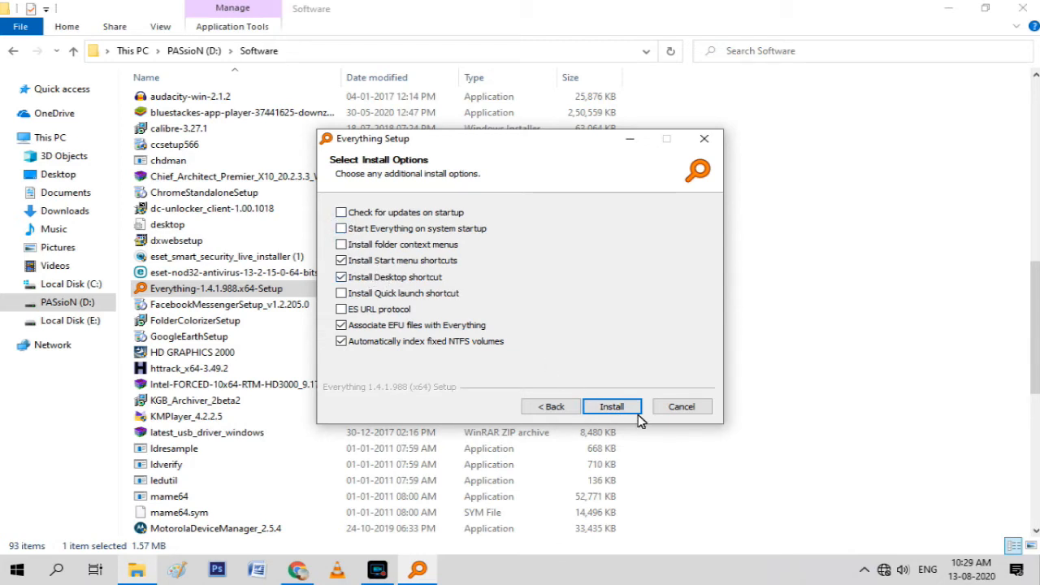
click(612, 407)
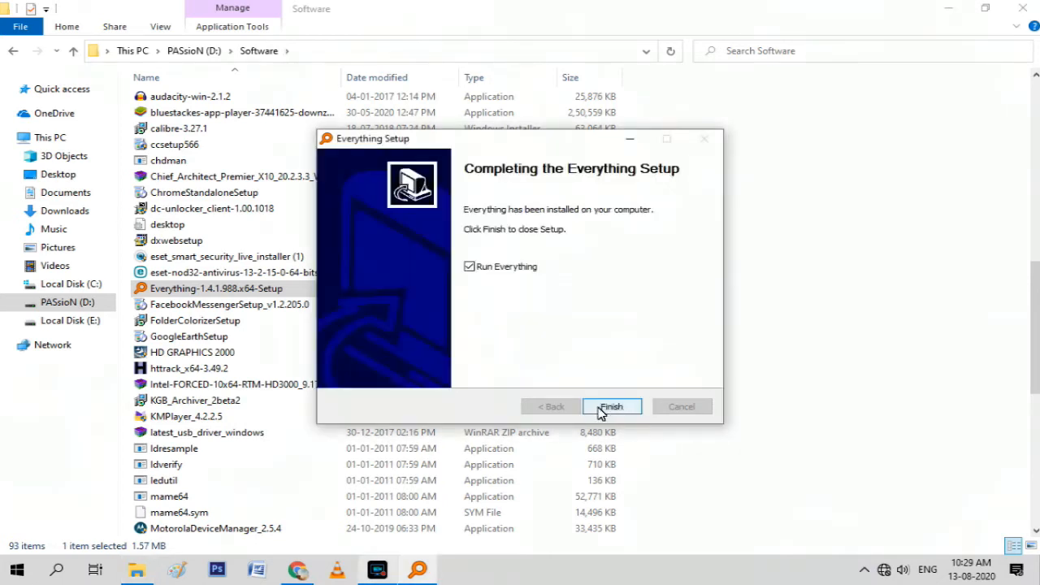
mouse_move(500, 274)
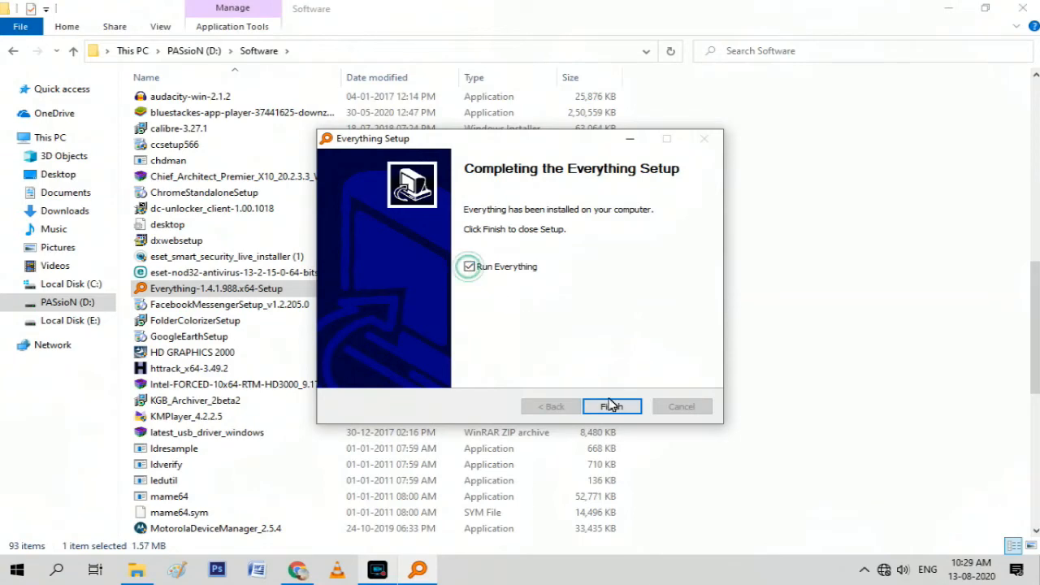
Finish setup to launch Everything, close File Explorer, and clear the search while indexing
click(612, 406)
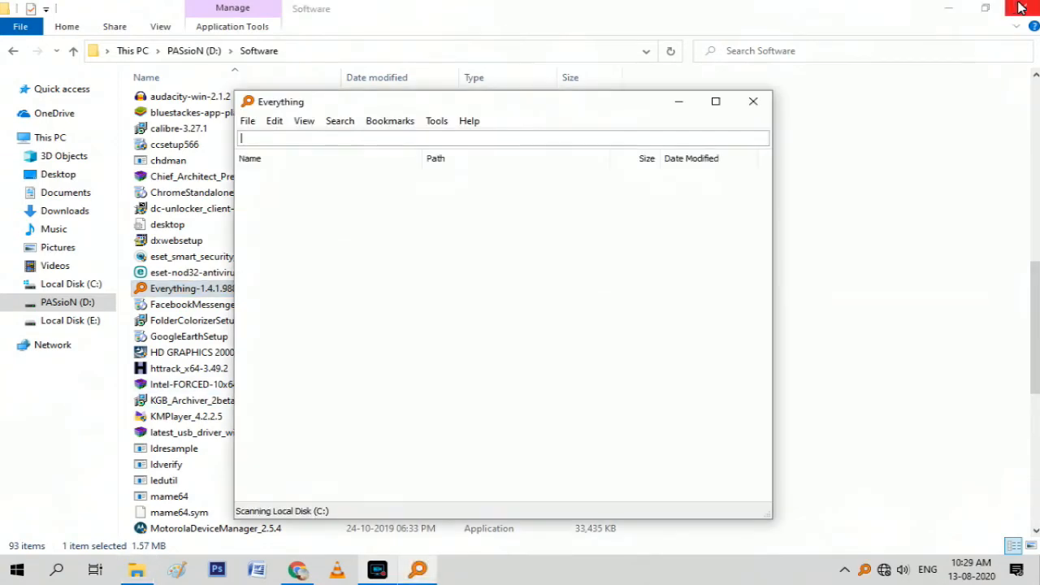
click(1020, 7)
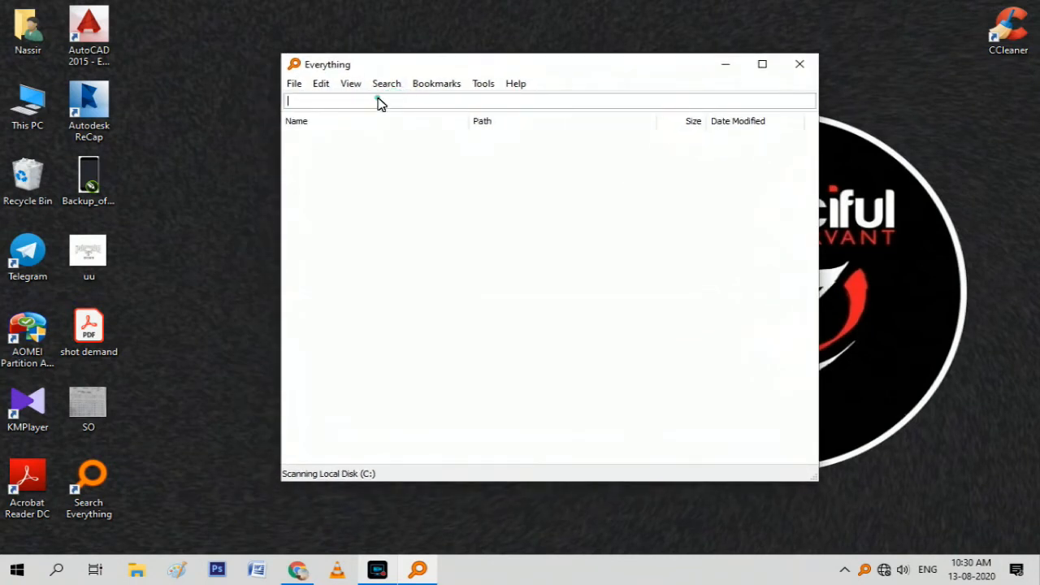
mouse_move(444, 213)
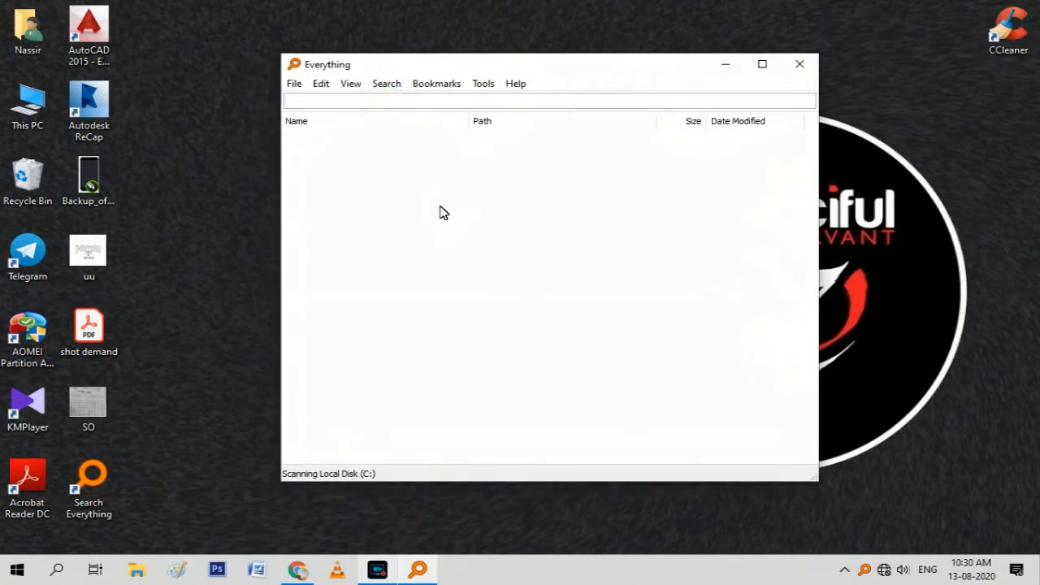
text(it)
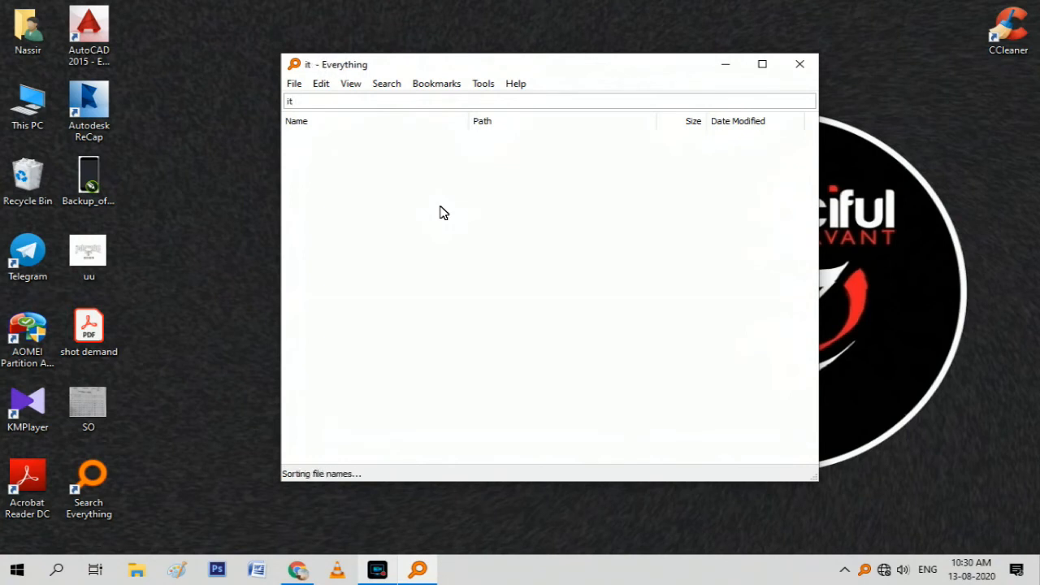
key(Backspace)
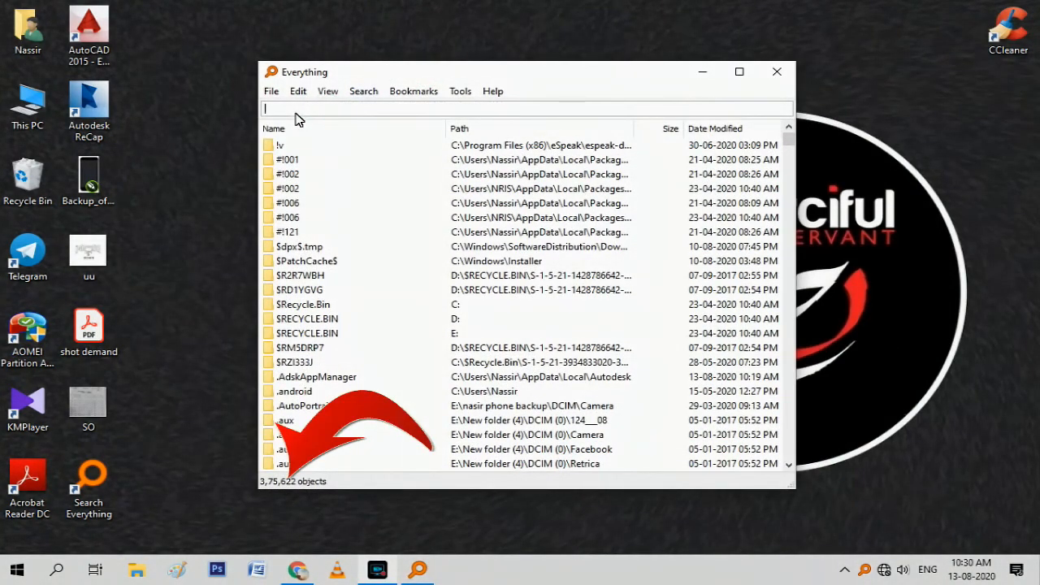
Search 'it hindi' and open the It 2017 Hindi movie file
text(it)
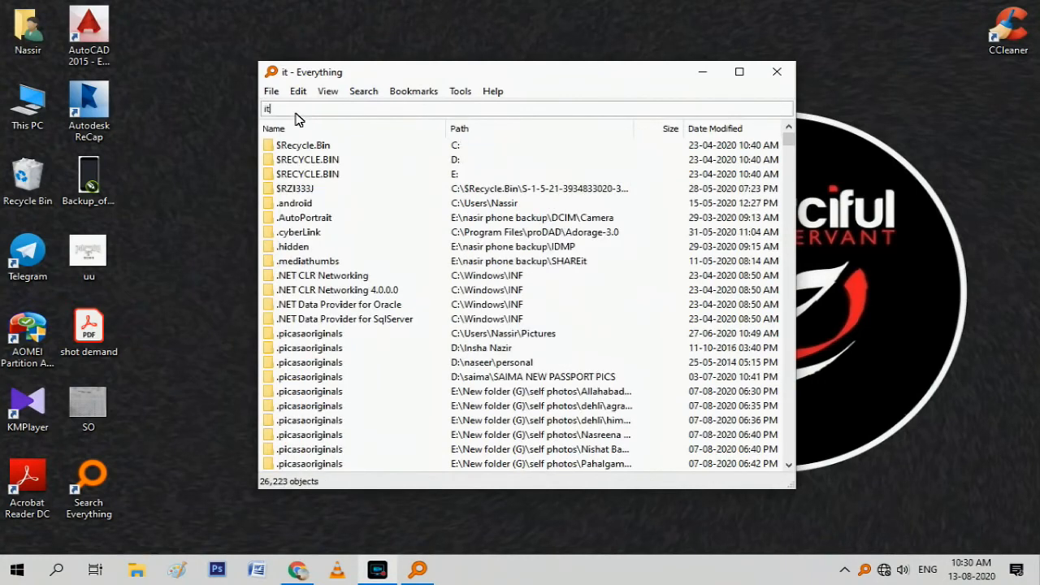
text(hin)
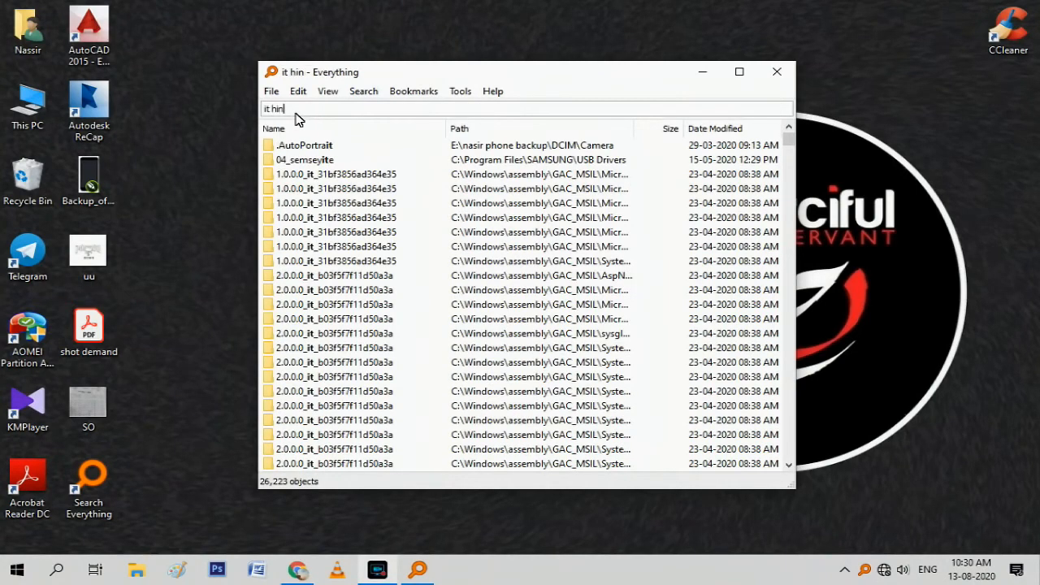
text(di)
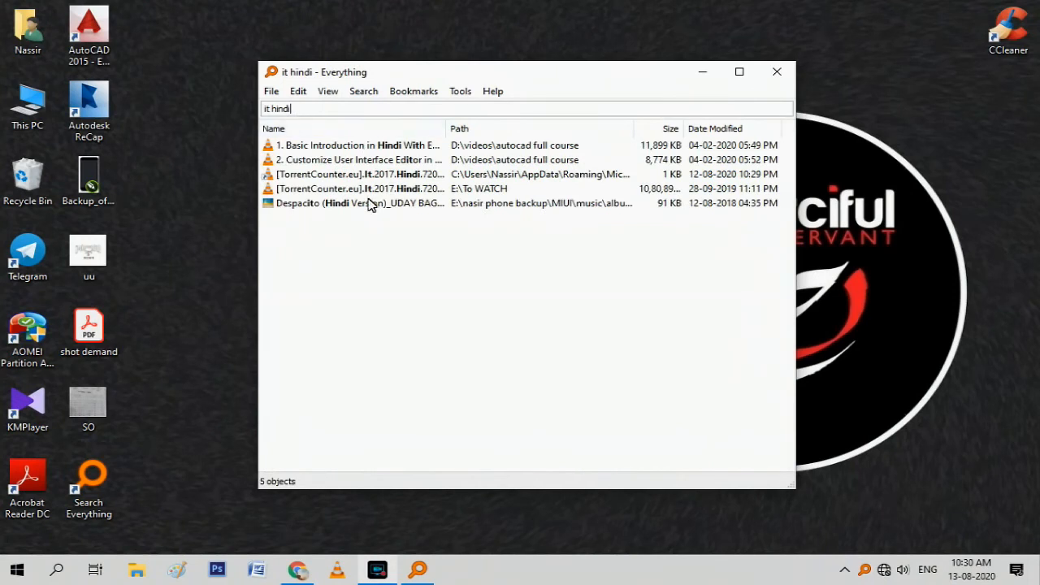
click(361, 189)
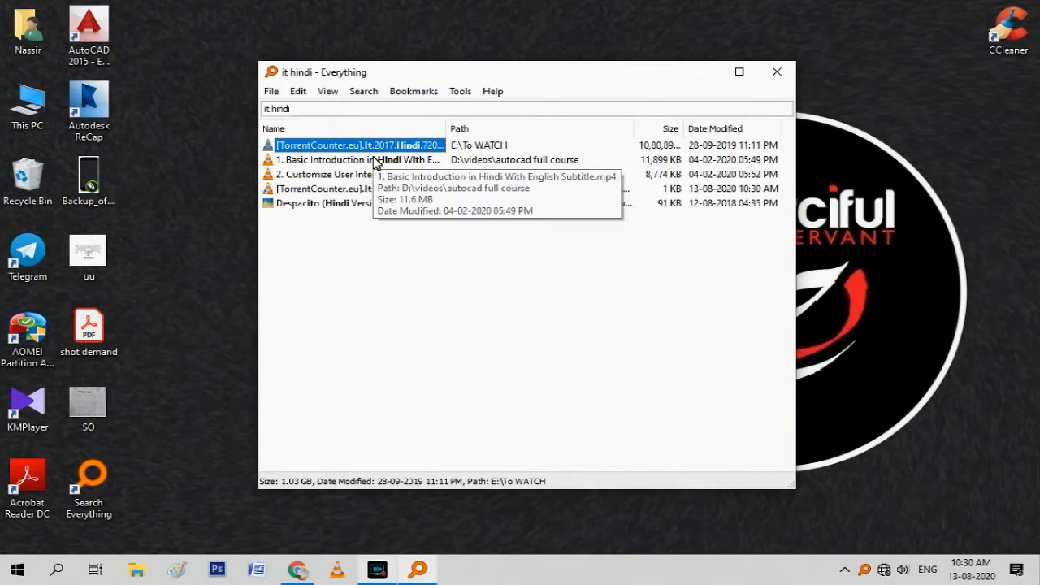
mouse_move(393, 150)
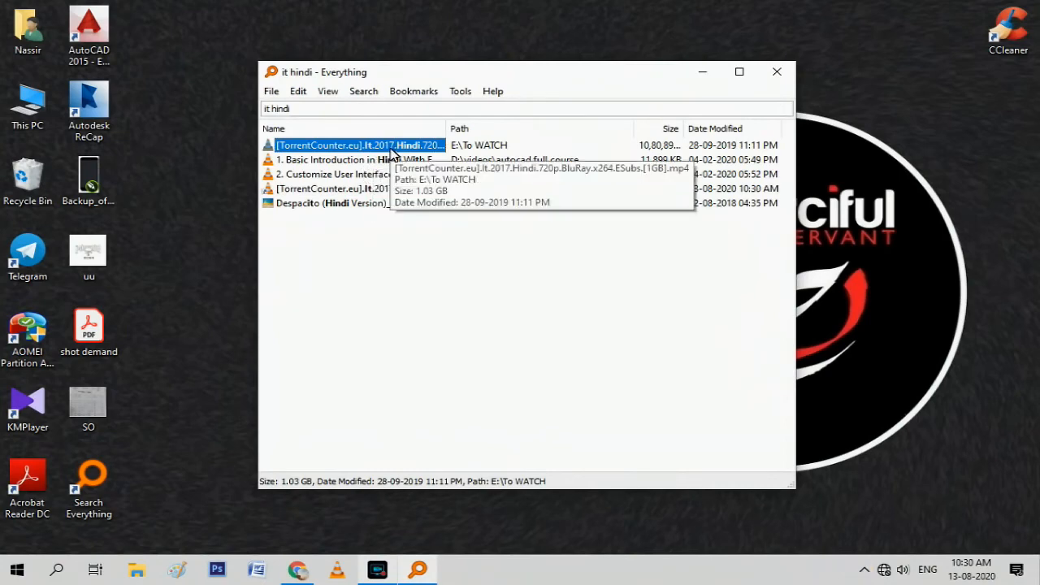
double_click(358, 145)
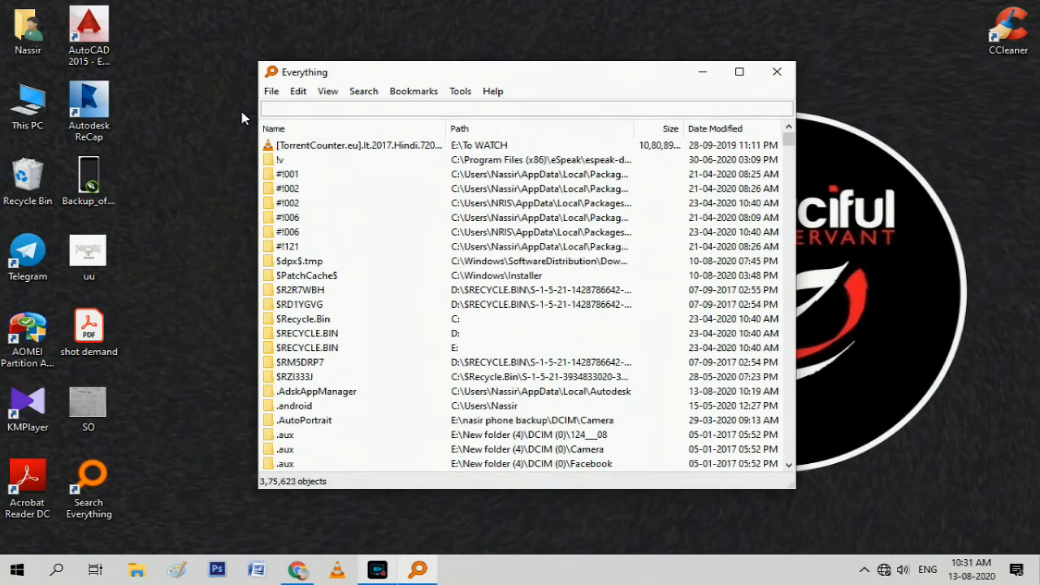
Search 'coreldraw', select a CorelDRAW folder result, then close the Everything window
text(coreldr)
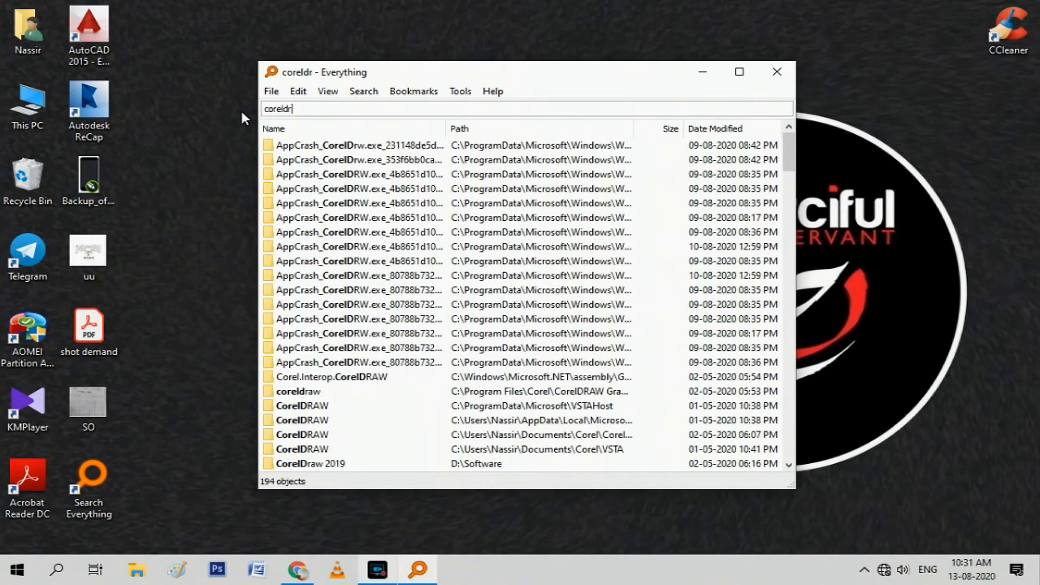
text(aw)
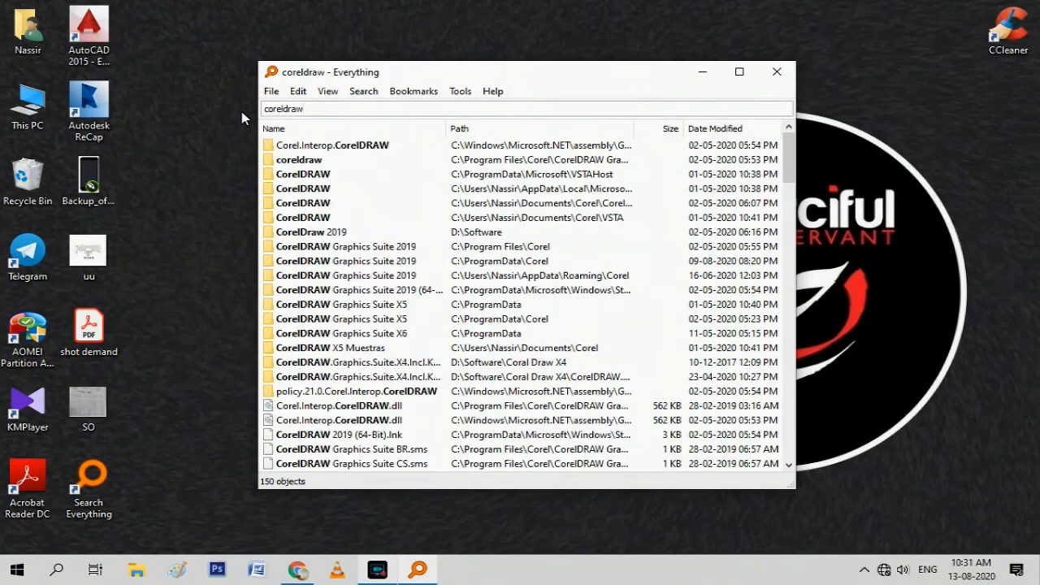
click(303, 174)
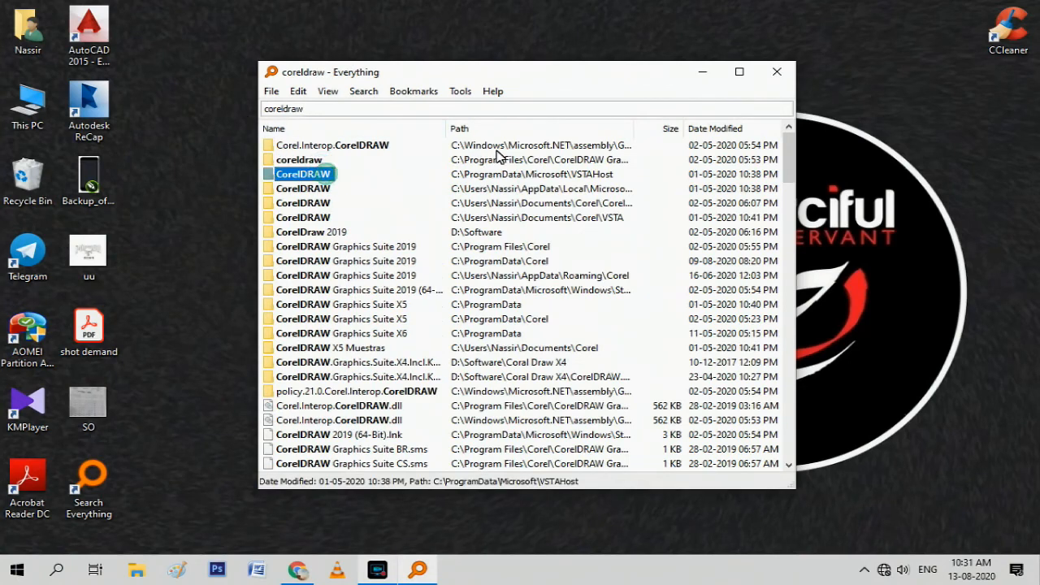
mouse_move(658, 75)
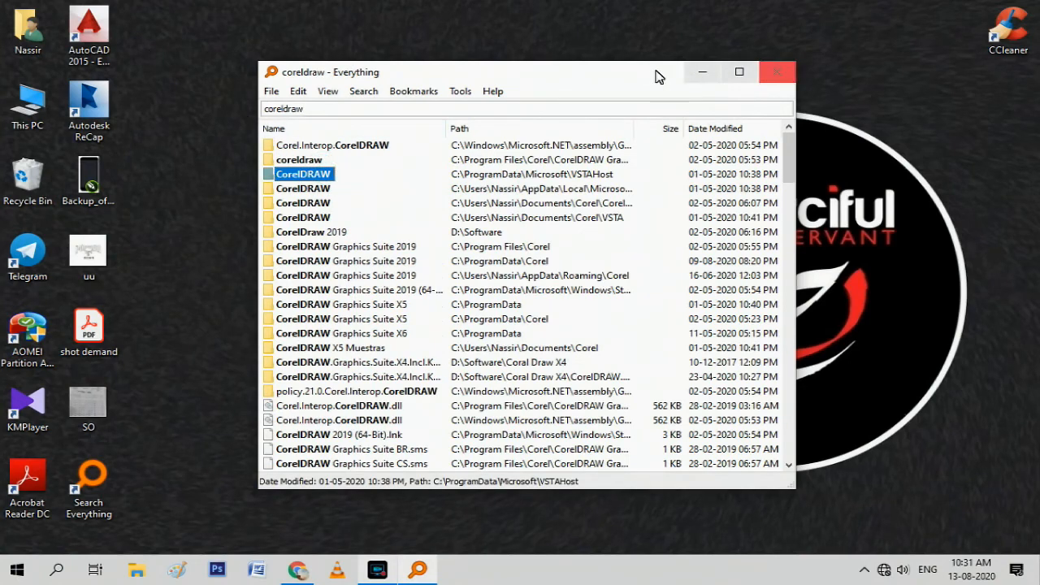
click(777, 71)
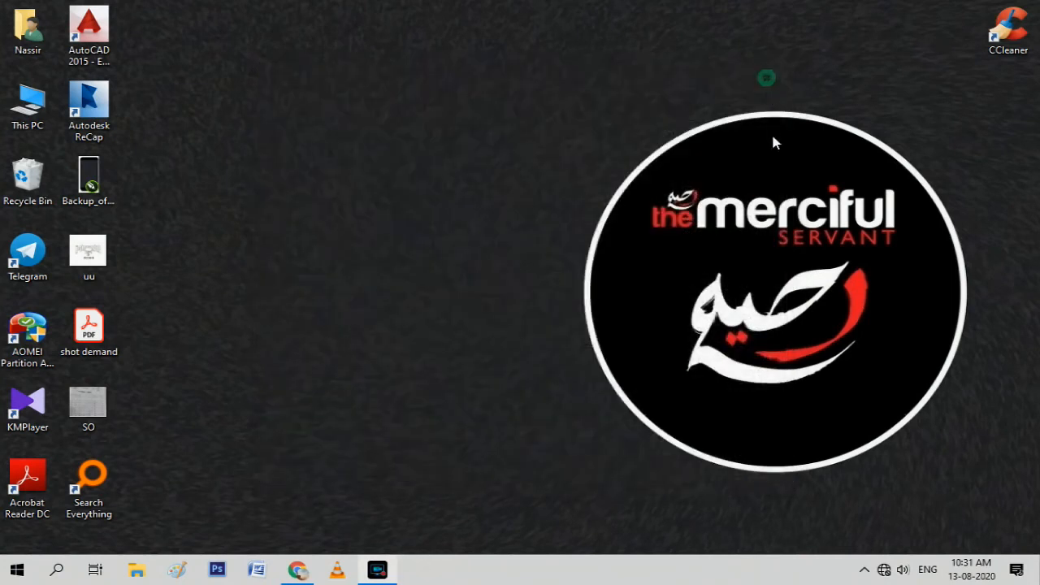
Use the Search Everything desktop icon's right-click menu to pin it to the taskbar
right_click(88, 483)
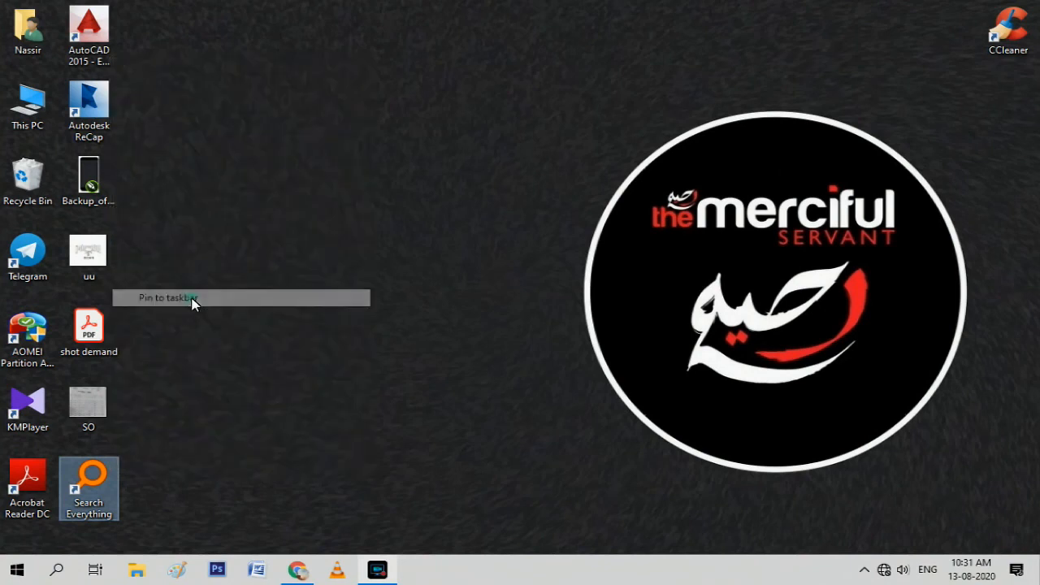
click(166, 298)
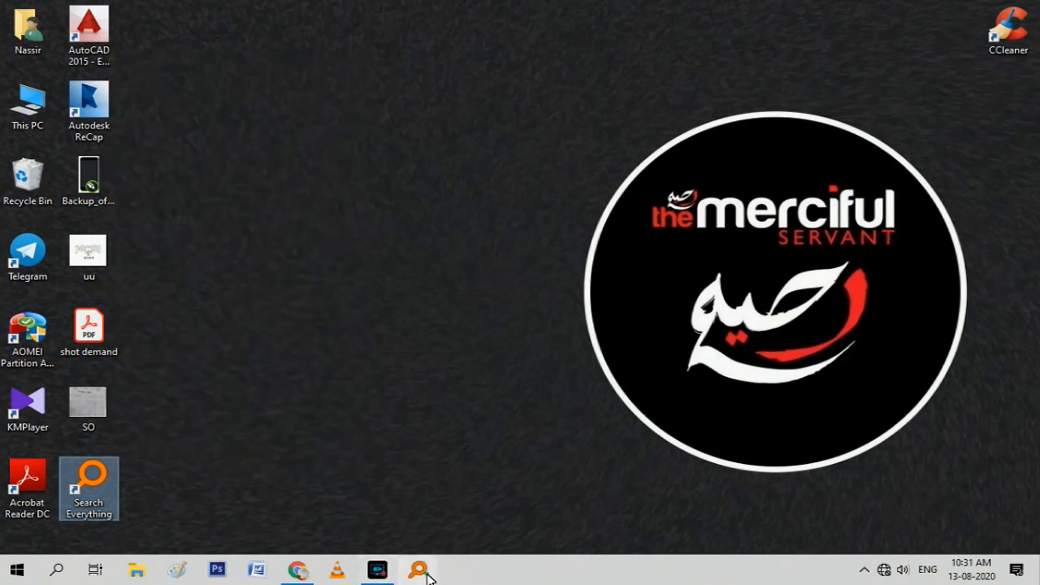